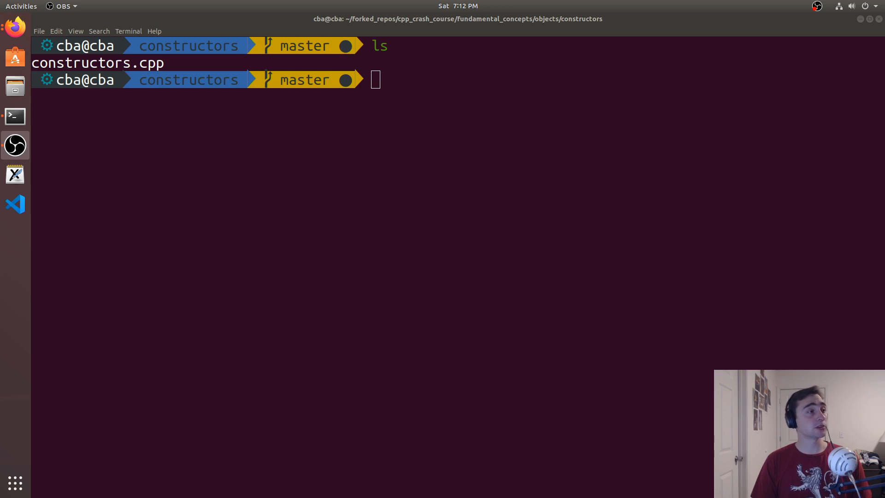
mouse_move(335, 218)
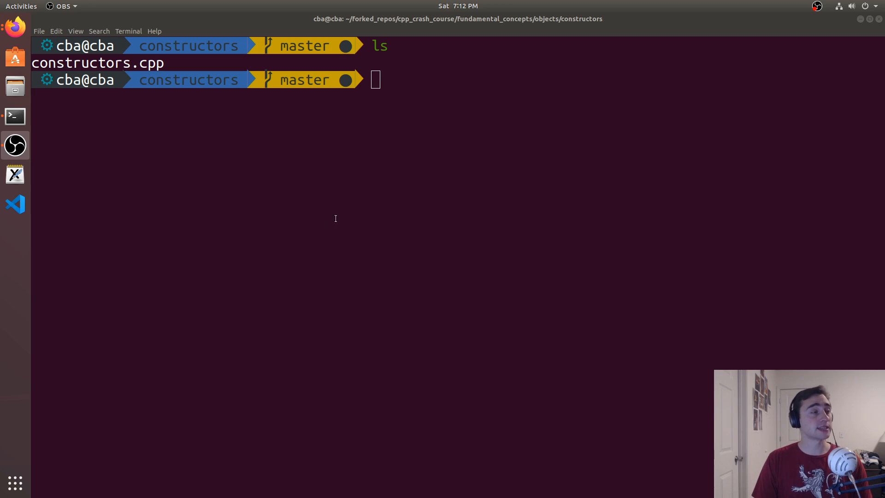
Step: Launch vim on constructors.cpp from the shell prompt
text(vim con)
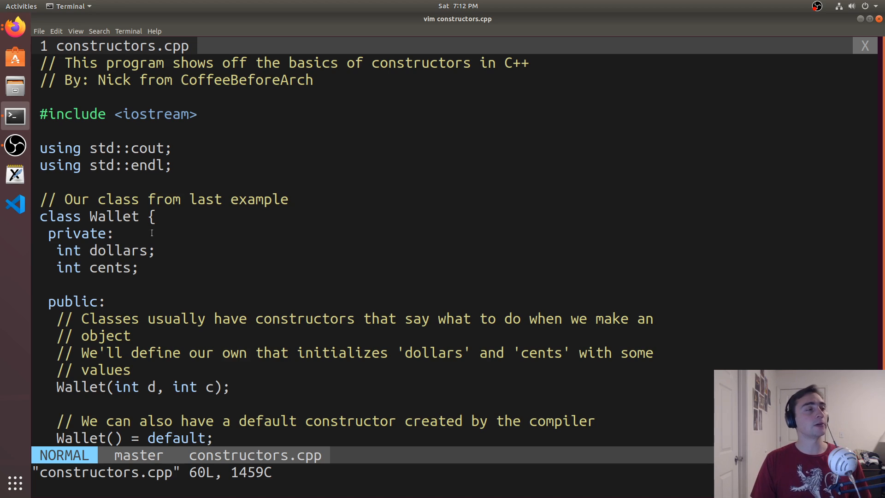
scroll(down, 3)
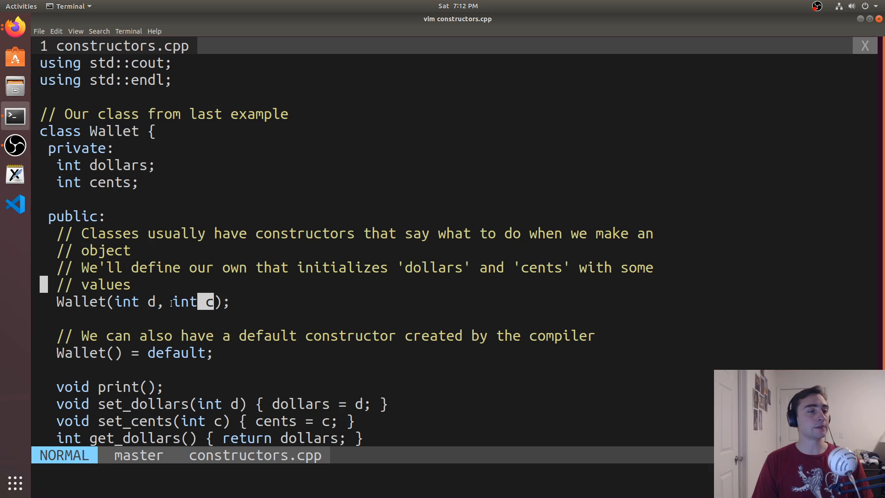
scroll(down, 3)
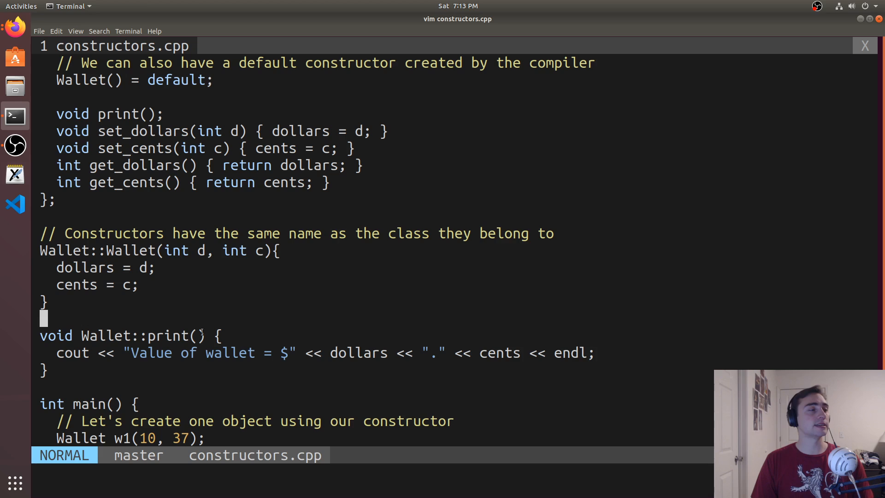
double_click(176, 250)
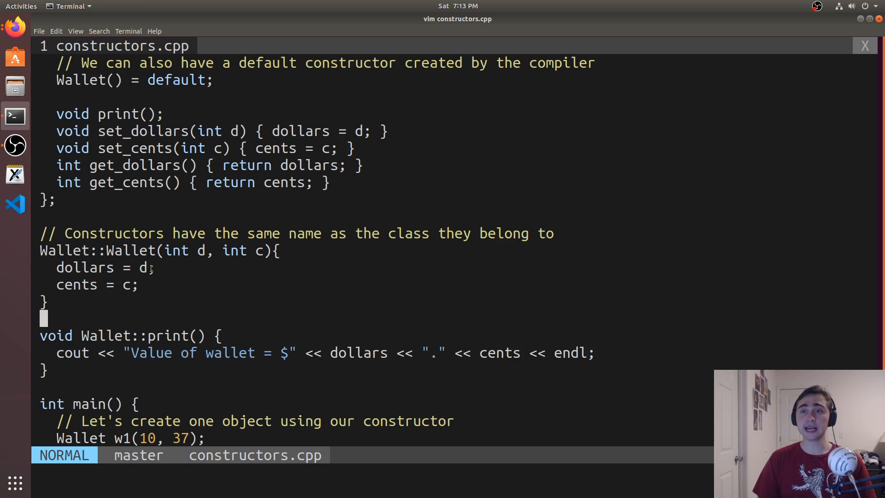
double_click(140, 131)
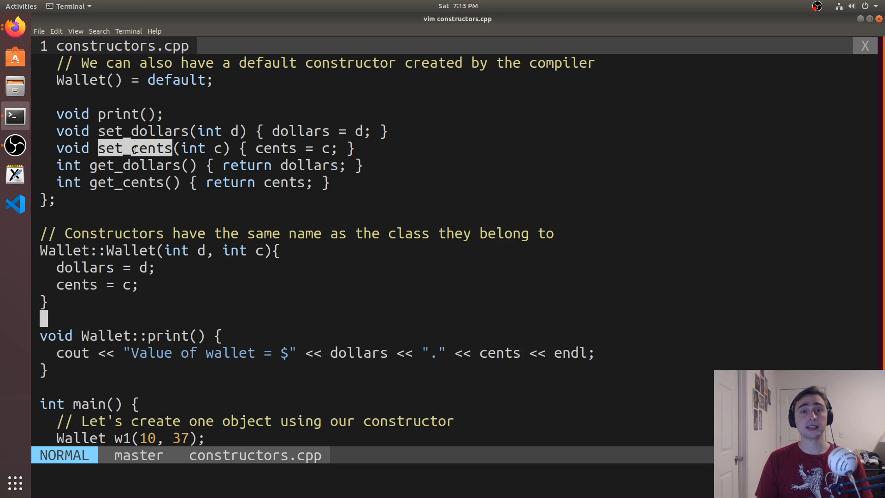
scroll(down, 3)
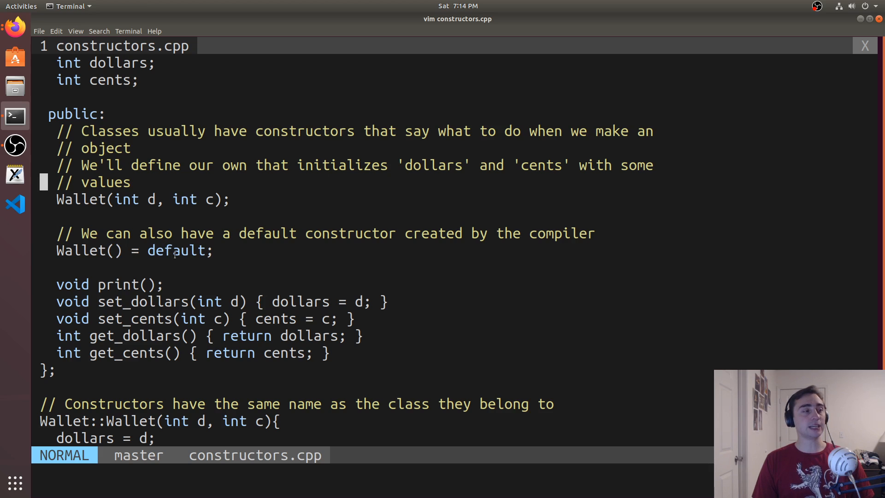
Step: Replace '= default' on Wallet() with an empty '{}' body
double_click(174, 251)
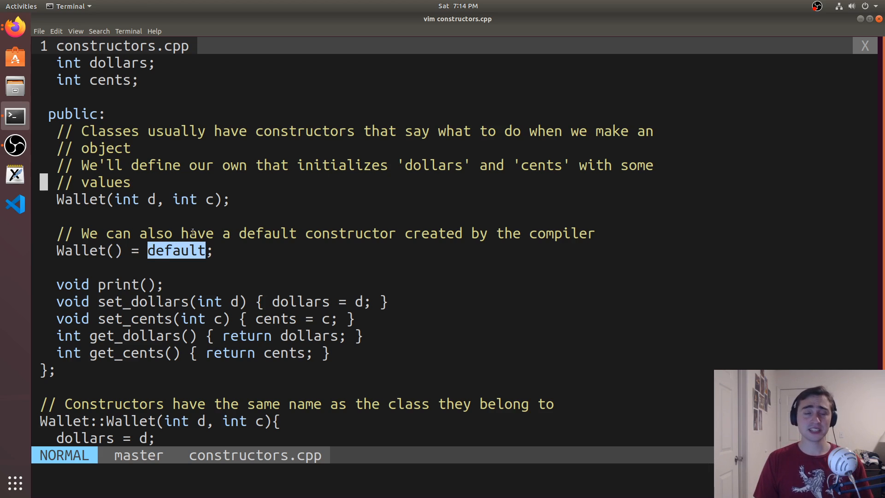
key(i)
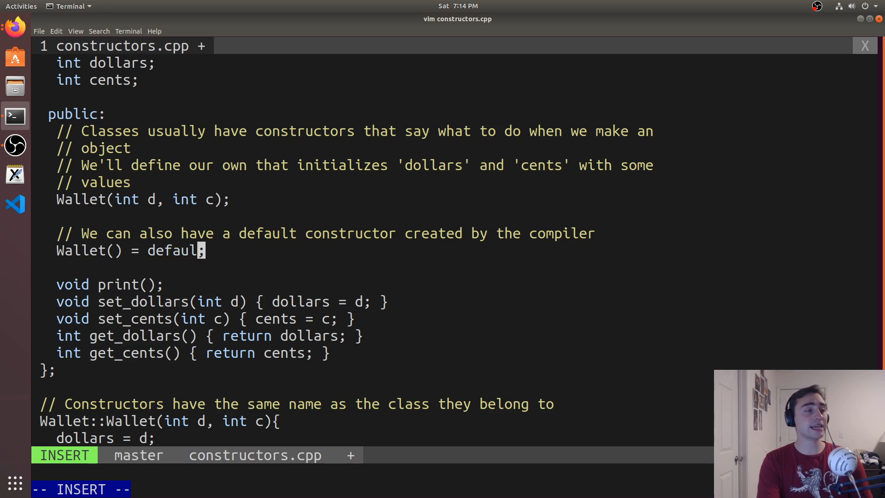
text({};)
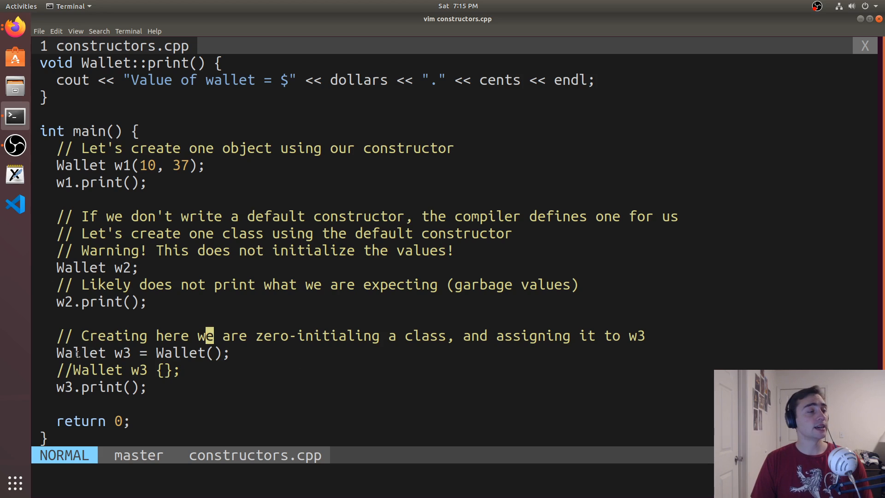
Step: Highlight a word in the w3 zero-initialization comment in main()
double_click(124, 353)
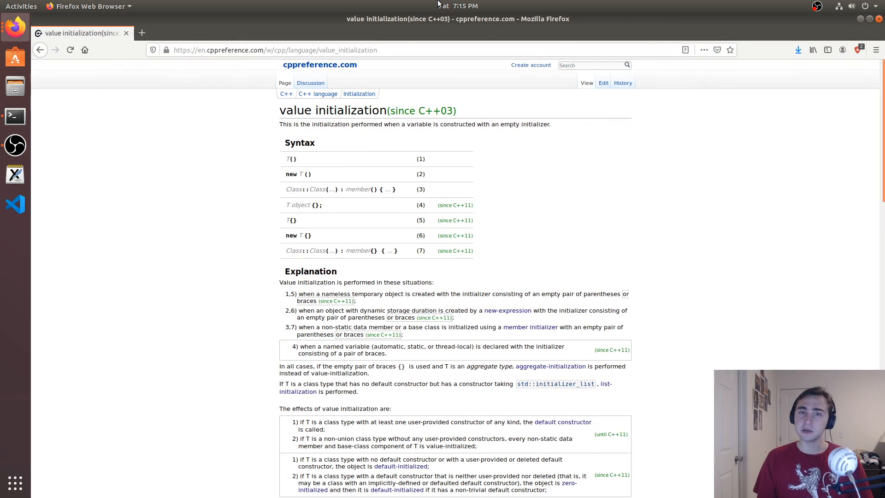
mouse_move(404, 156)
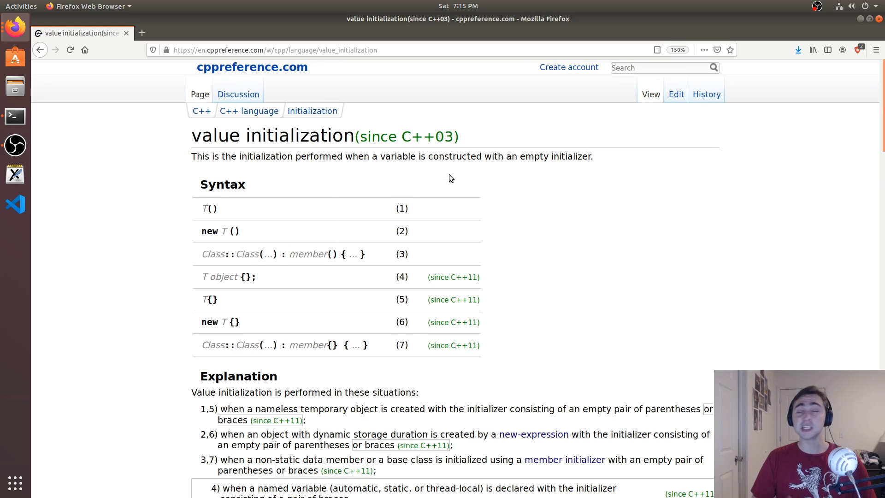
mouse_move(586, 172)
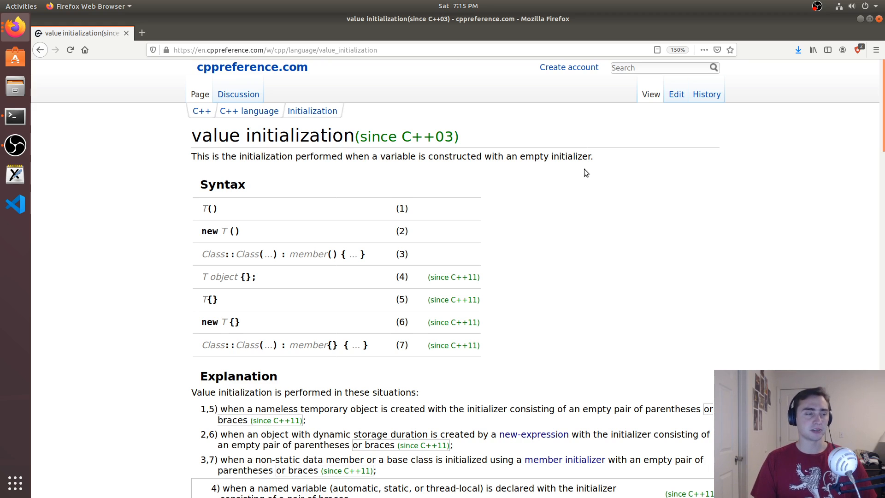
Step: Scroll to the effects list and highlight the default constructor condition in rule 2
scroll(down, 3)
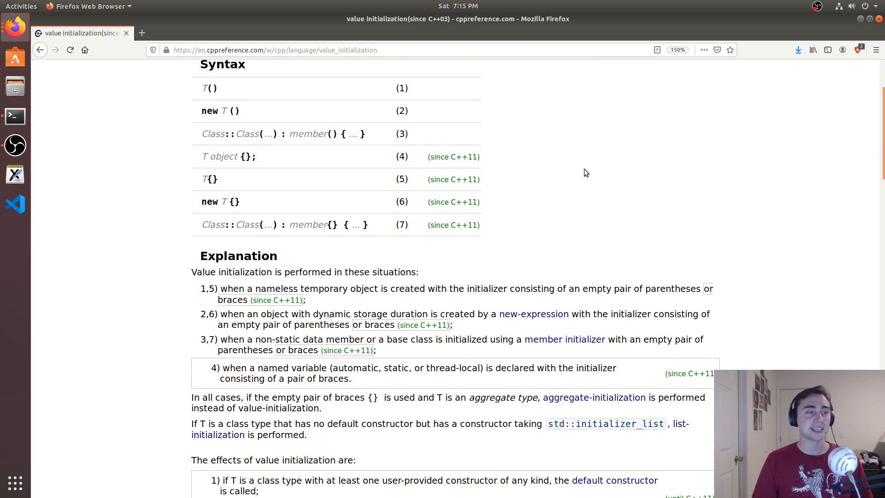
scroll(down, 3)
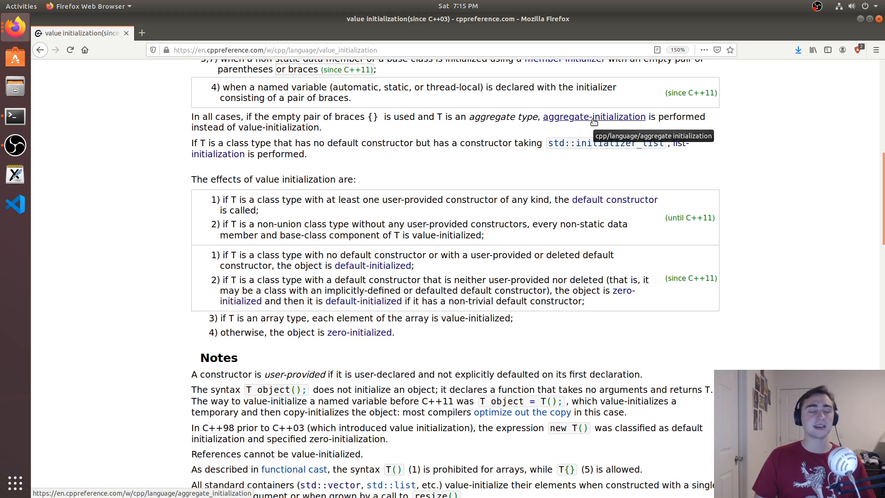
scroll(down, 3)
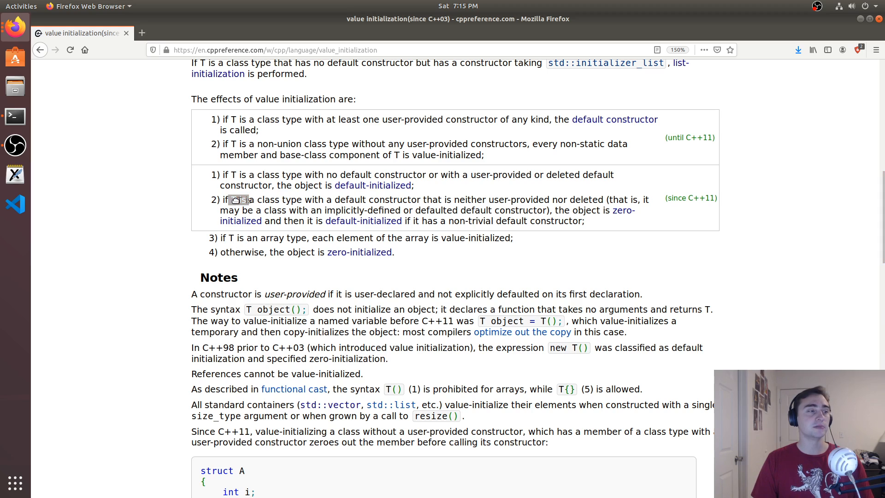
double_click(242, 199)
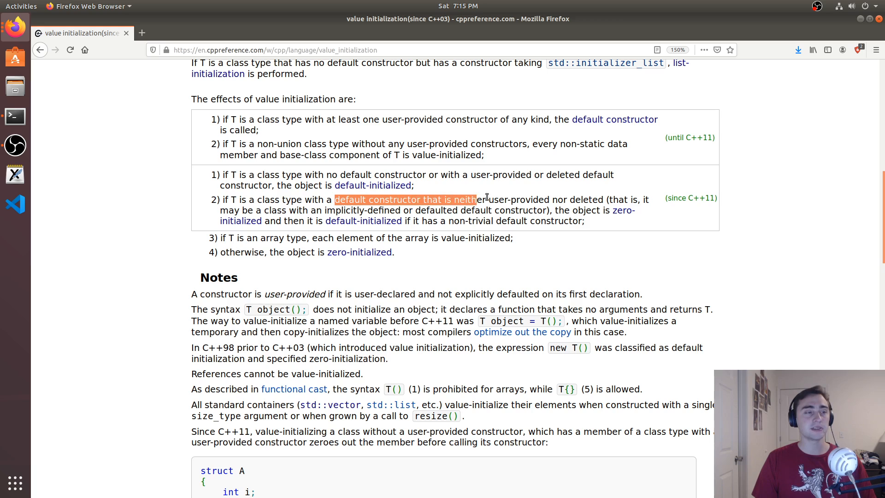
click(588, 199)
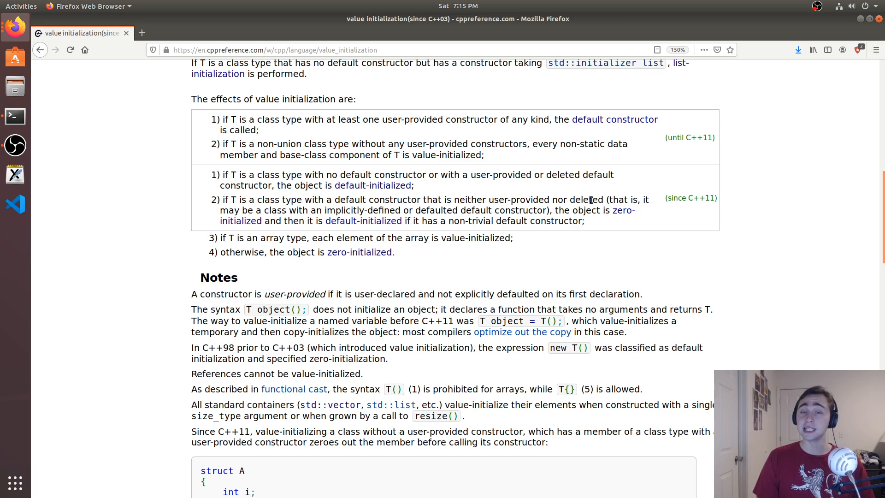
Step: Highlight 'deleted' and 'user-provided' in rule 2, then scroll back up the page
double_click(586, 199)
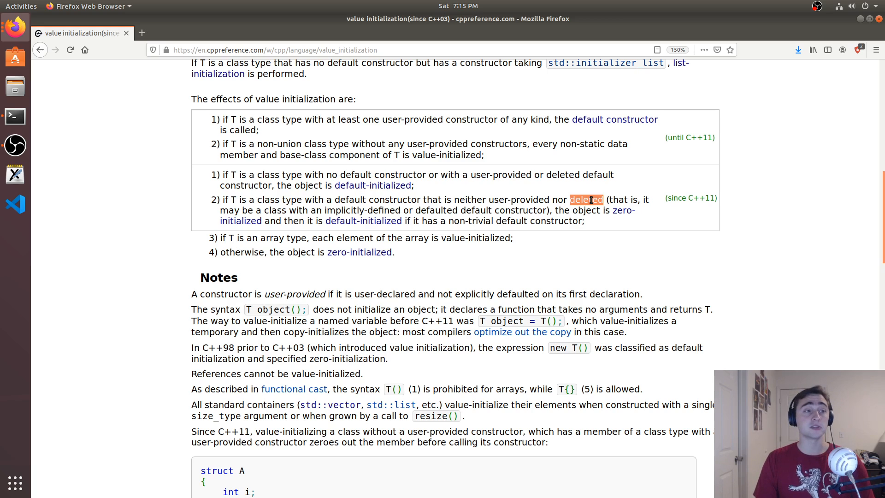
double_click(513, 199)
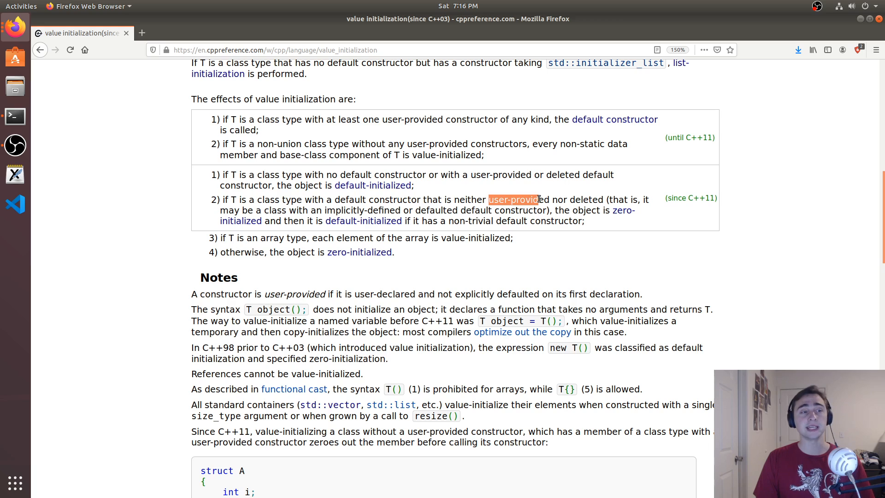
click(484, 220)
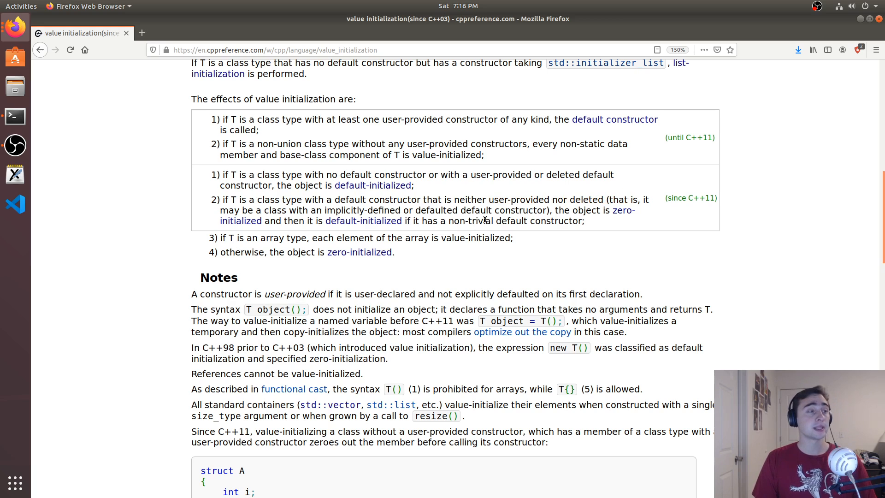
mouse_move(274, 226)
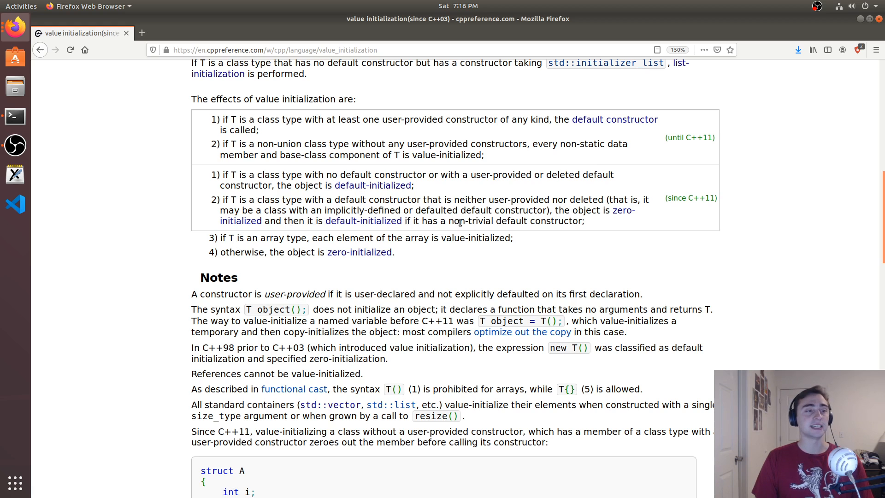
scroll(up, 3)
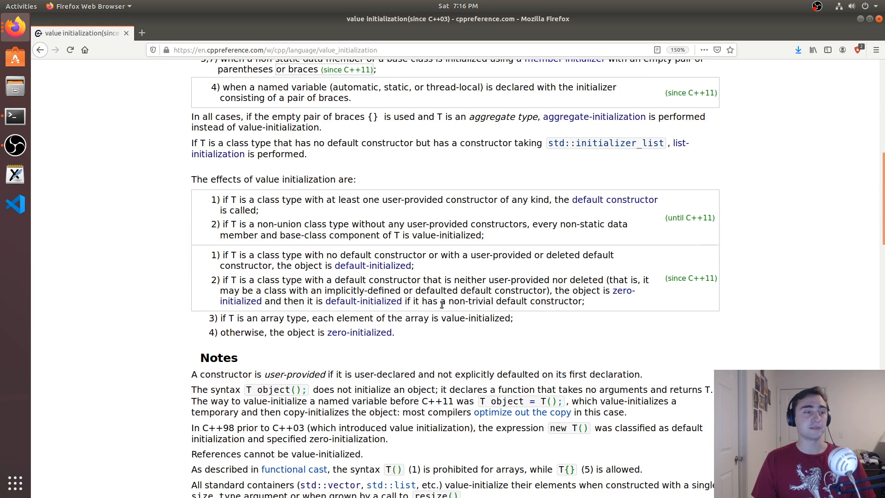
mouse_move(516, 313)
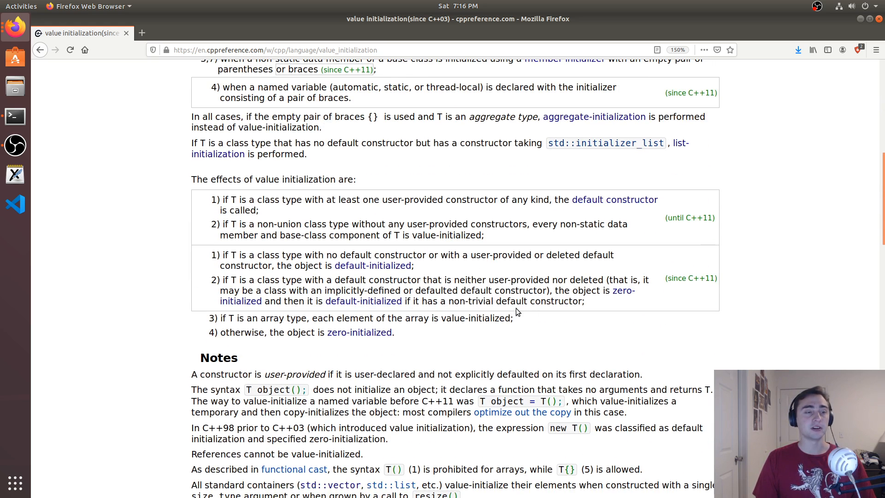
scroll(up, 3)
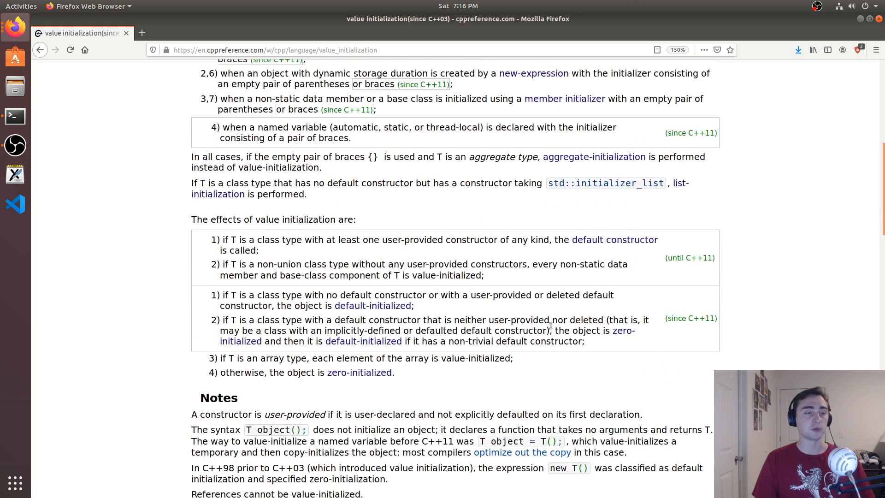
mouse_move(222, 342)
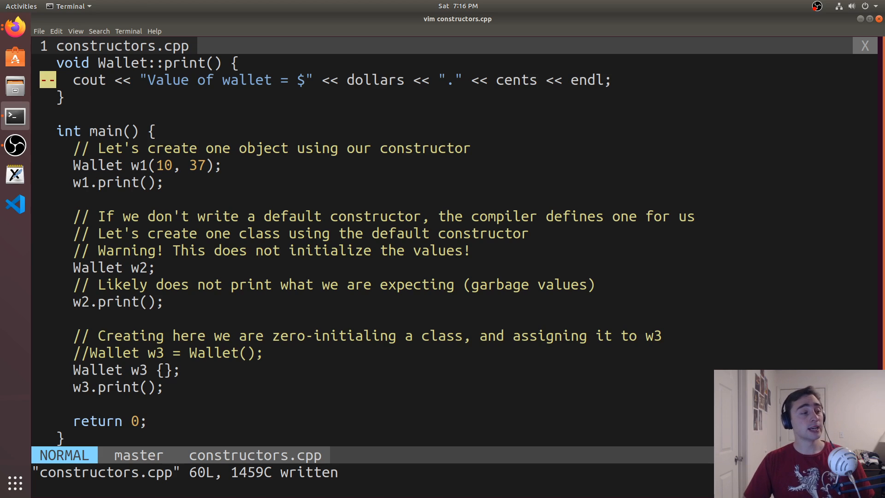
Step: Comment out the 'Wallet w3 = Wallet();' line with //
text(//)
text(g++)
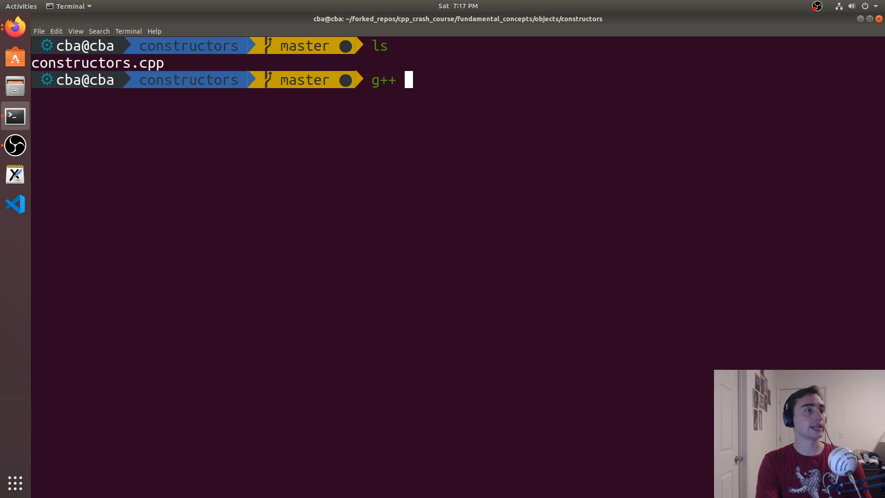
Step: Compile with g++ to 'constructors', run it, and highlight the 10.37 and garbage outputs
text(constructors.cpp -o constructors)
text(./constructors)
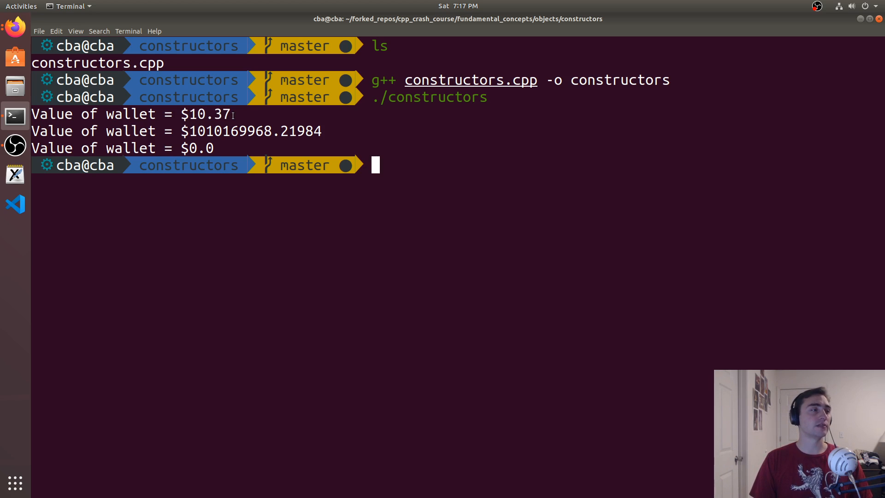
double_click(247, 131)
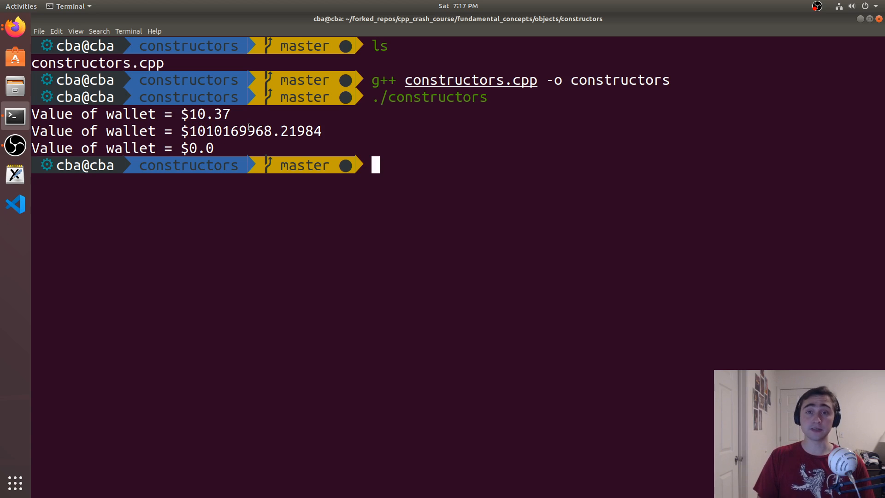
drag(189, 131, 322, 131)
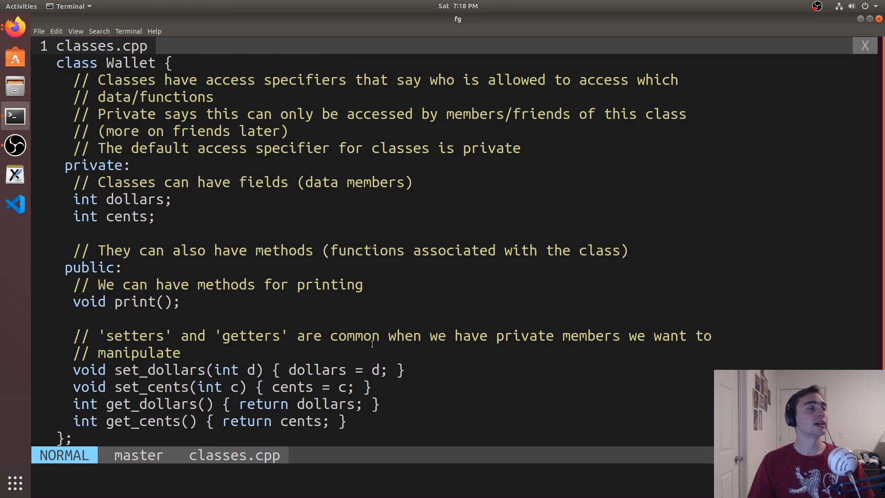
Step: Scroll through the Wallet class and main() in vim
scroll(down, 3)
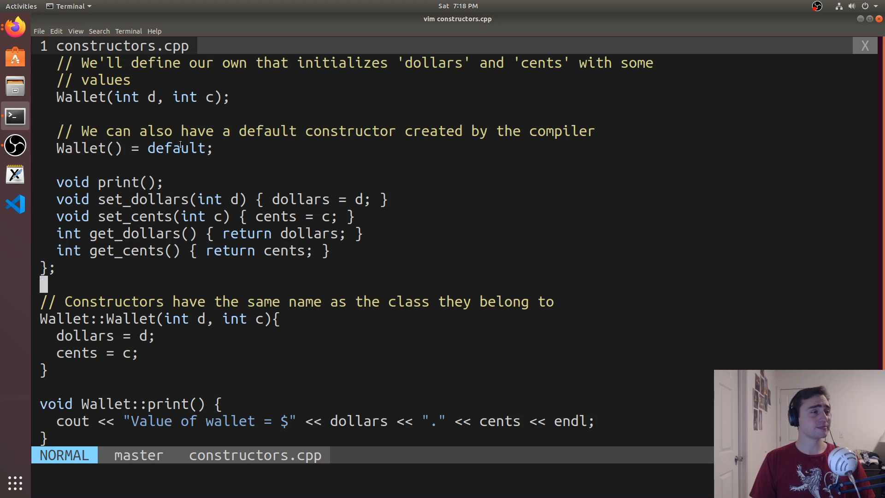
scroll(down, 3)
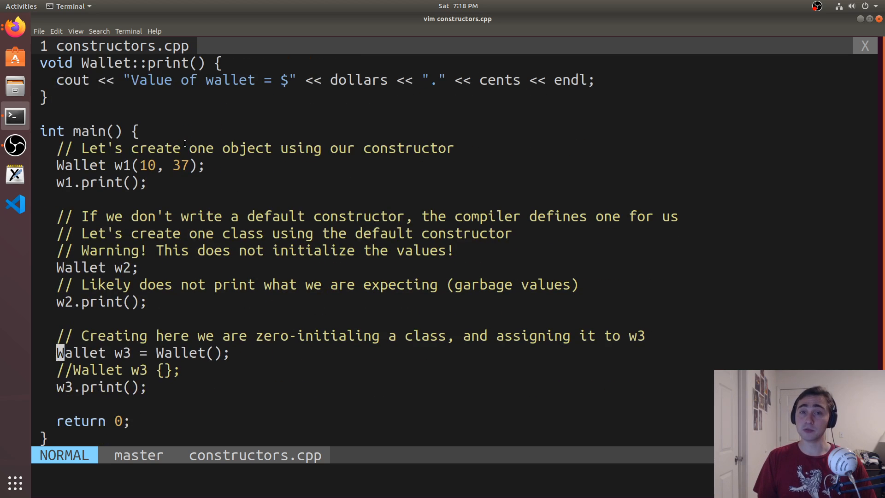
mouse_move(466, 110)
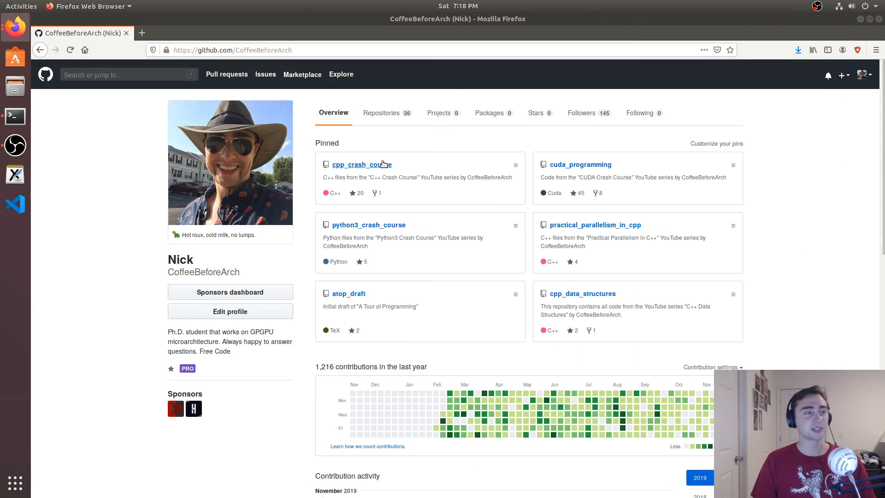
Step: Navigate cpp_crash_course / fundamental_concepts / objects to view constructors.cpp
click(357, 164)
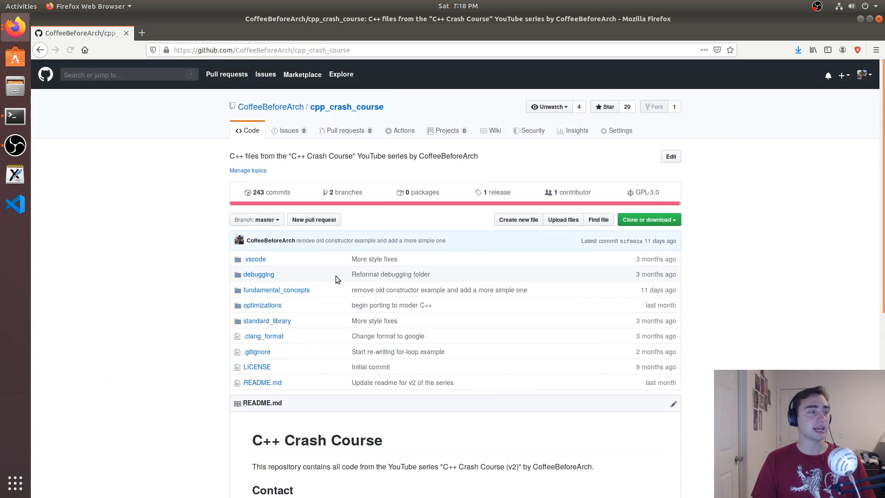
click(277, 290)
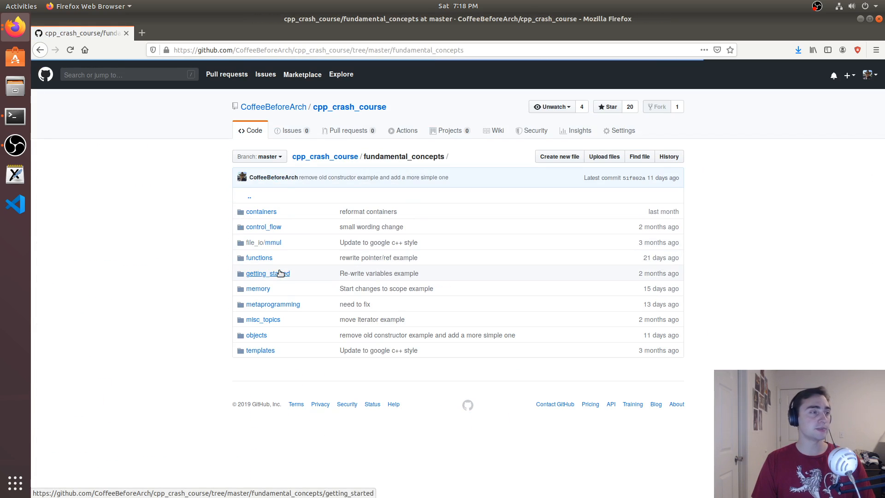
mouse_move(259, 338)
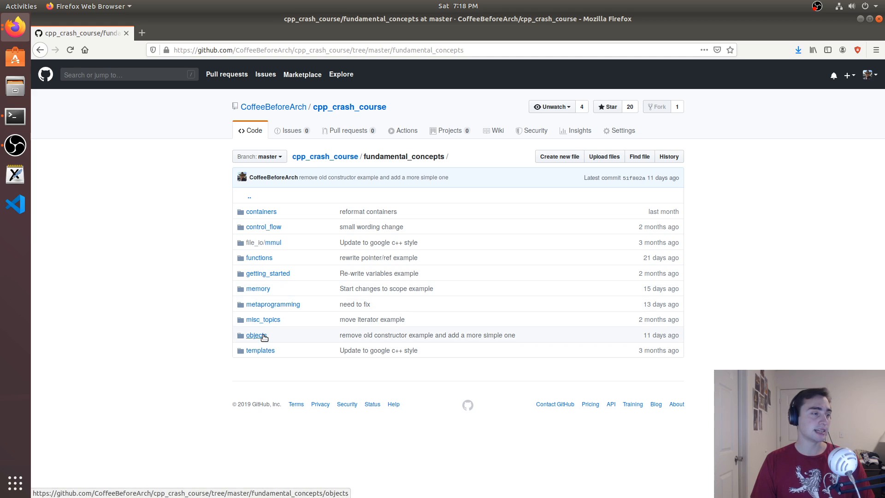
click(256, 335)
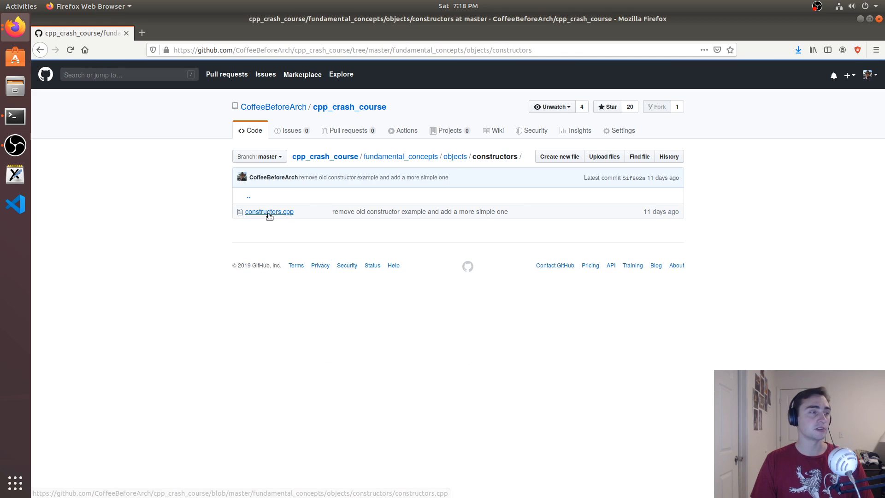
click(269, 211)
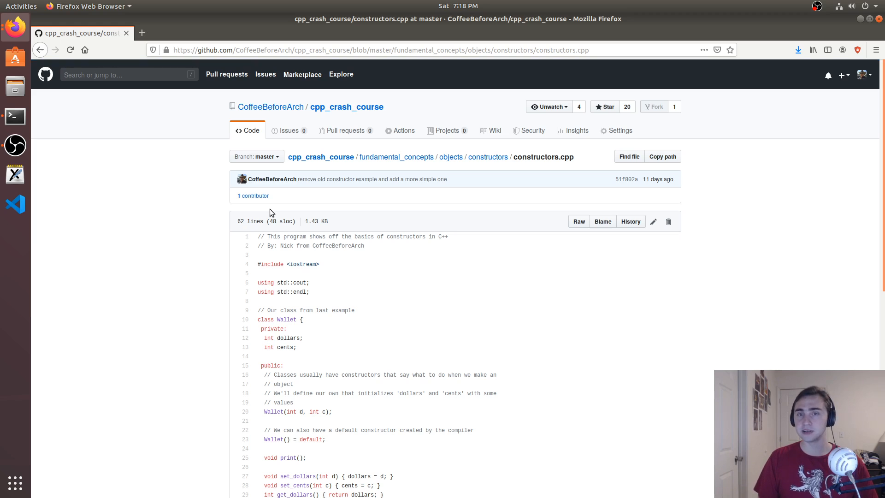